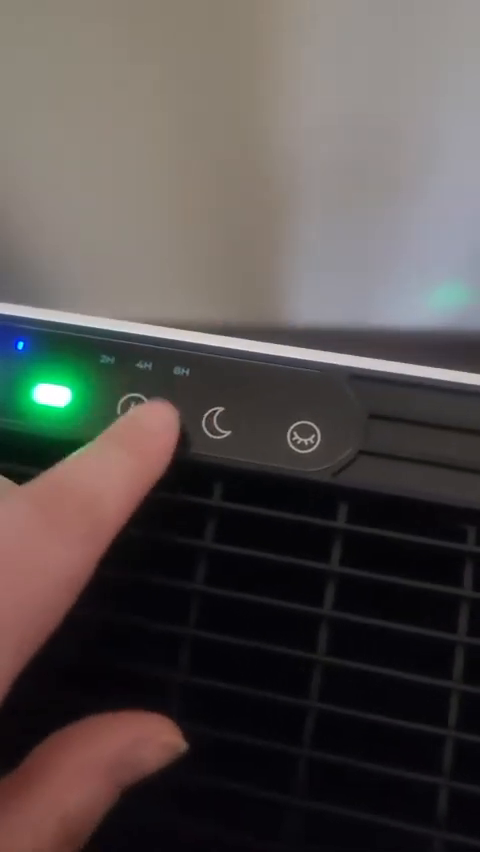
- Step the shutoff timer up through 4 hours to 8 hours, lighting the 8H indicator blue
{"action": "left_click", "coordinate": [130, 420]}
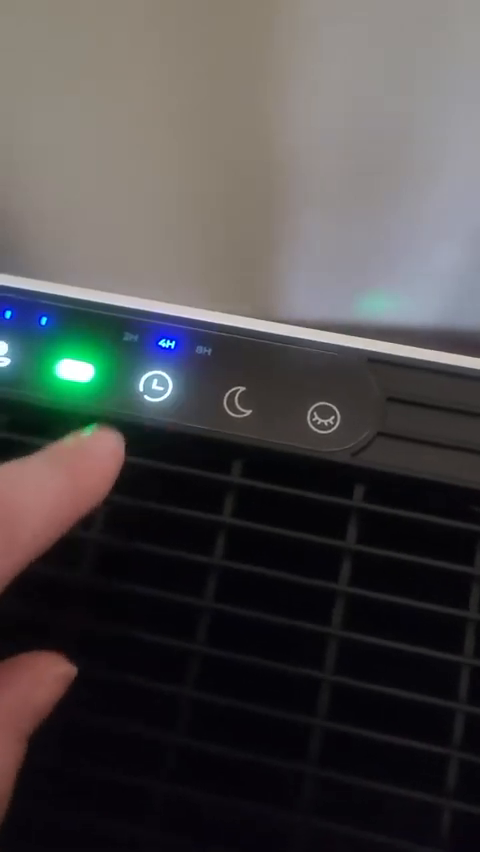
{"action": "left_click", "coordinate": [155, 390]}
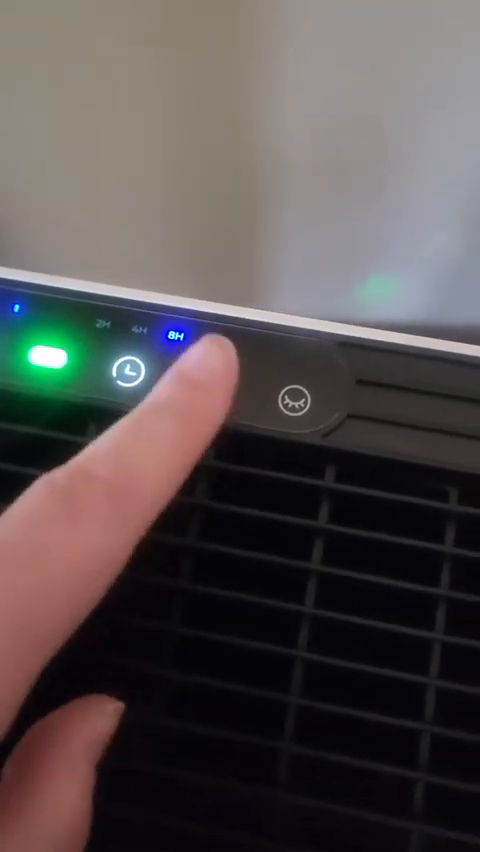